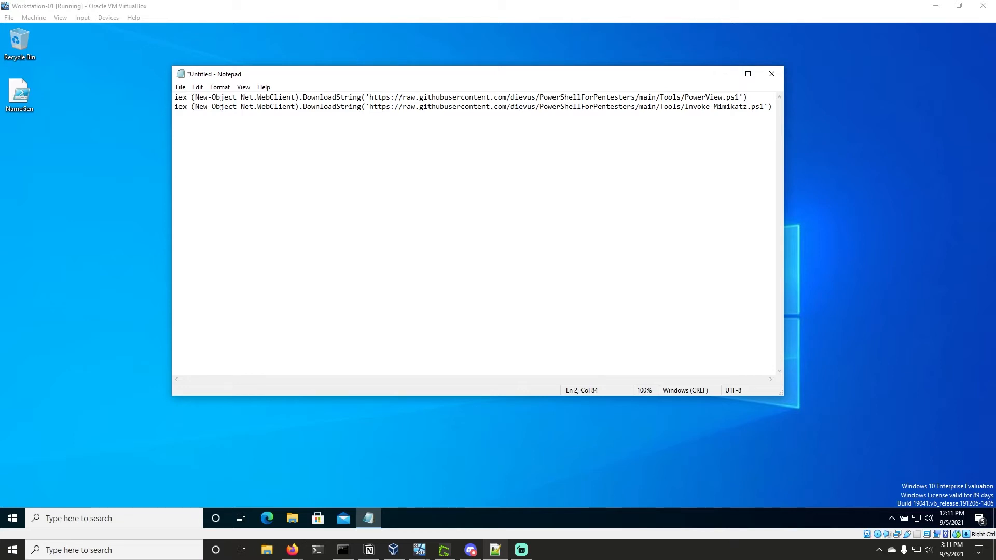
# - Launch Windows PowerShell as administrator from Start and approve the UAC prompt
pyautogui.click(114, 518)
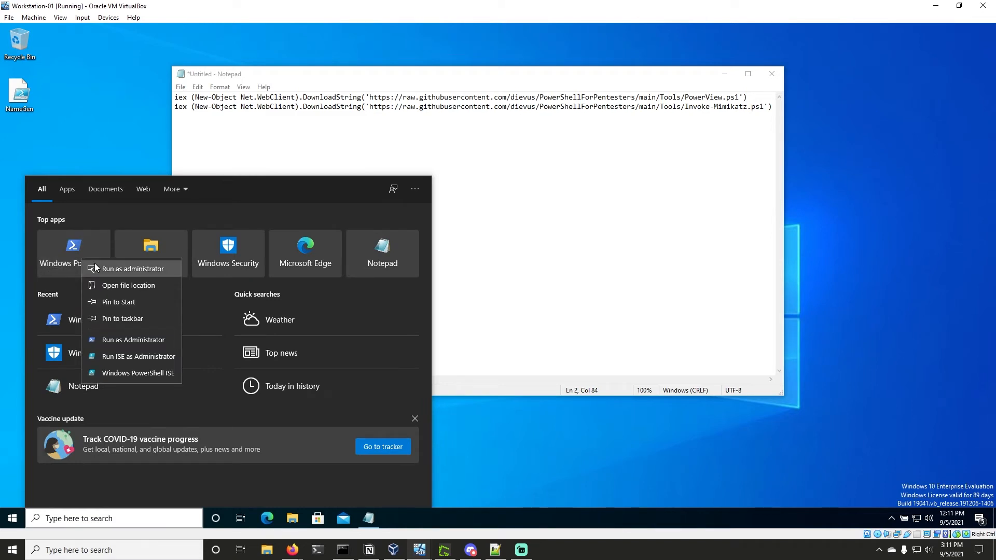
pyautogui.click(132, 269)
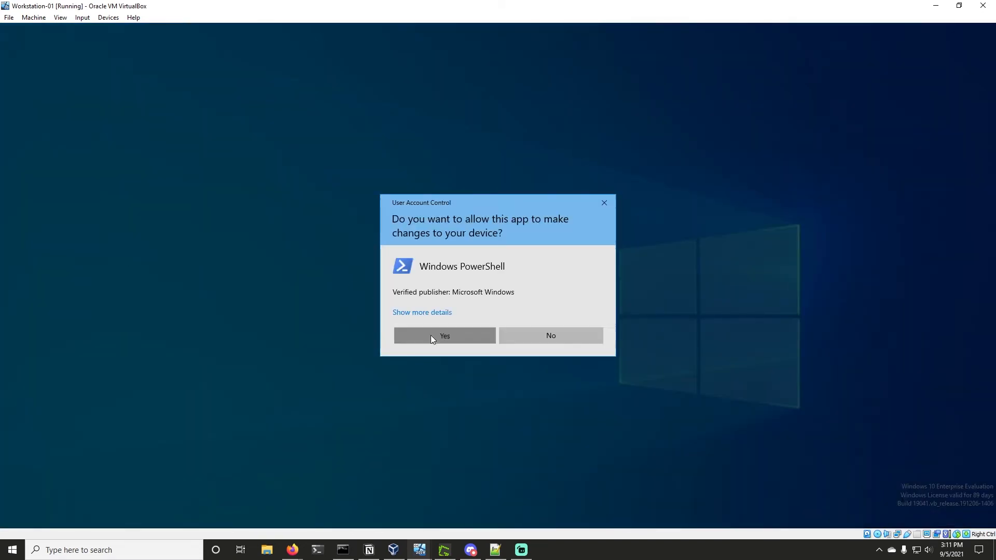
pyautogui.click(444, 336)
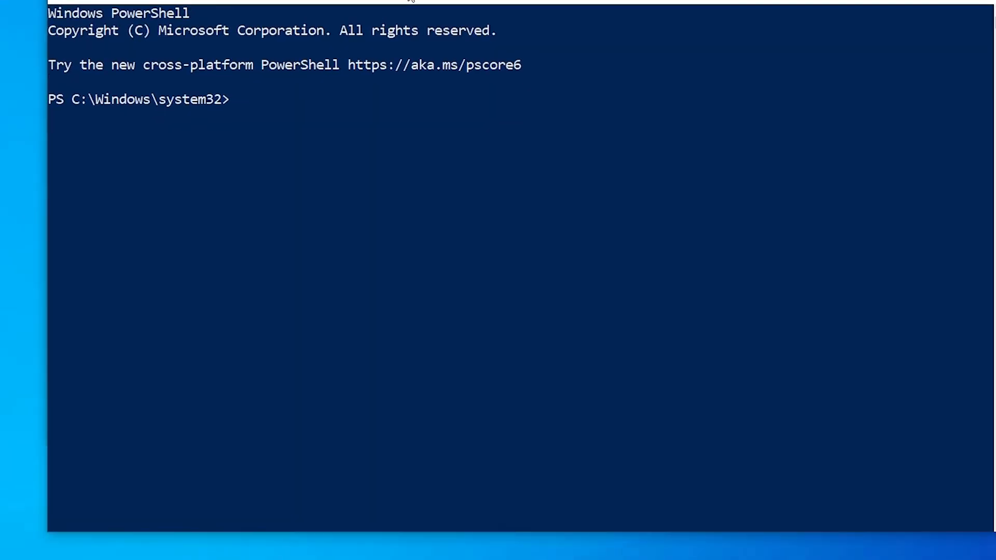
pyautogui.write('ru')
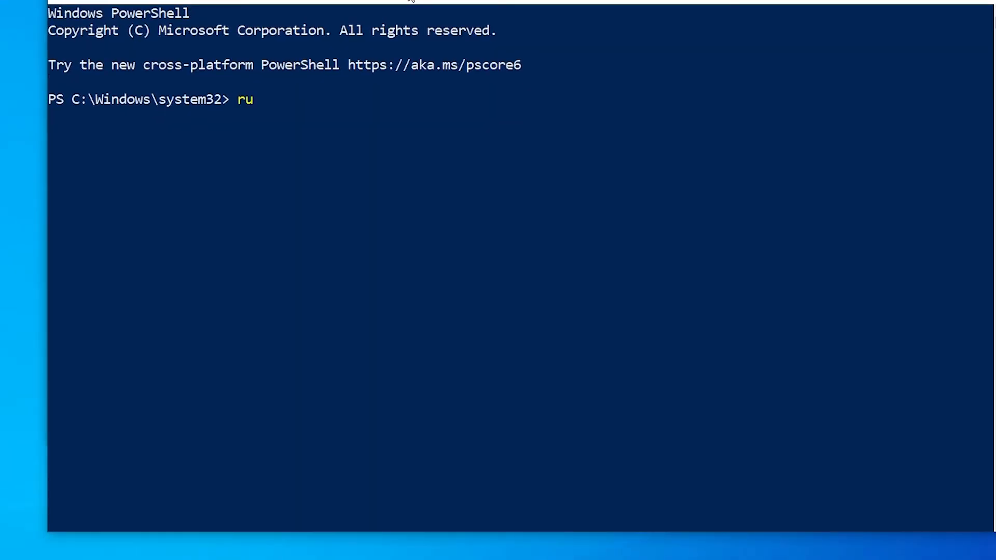
pyautogui.write('nas /user:')
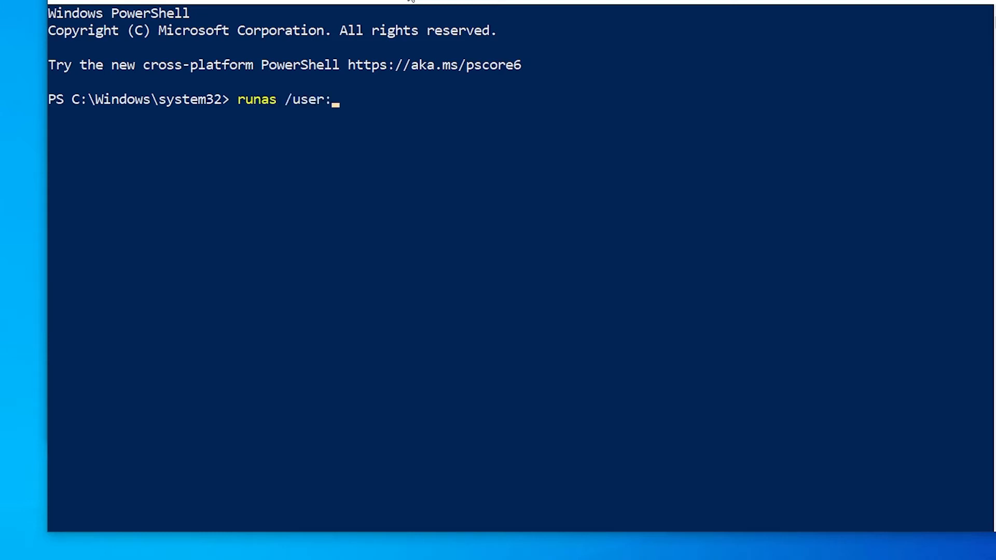
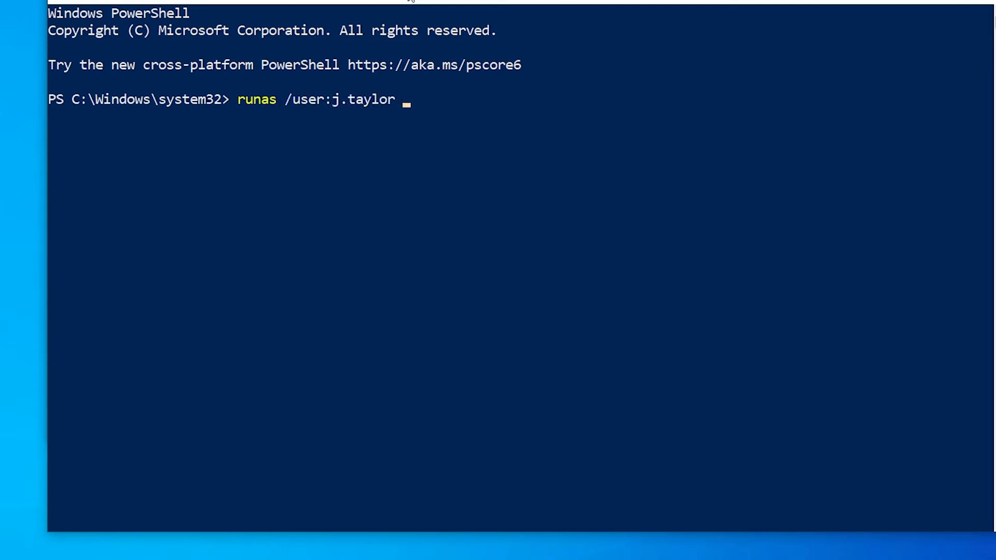
pyautogui.write('"powershell.e')
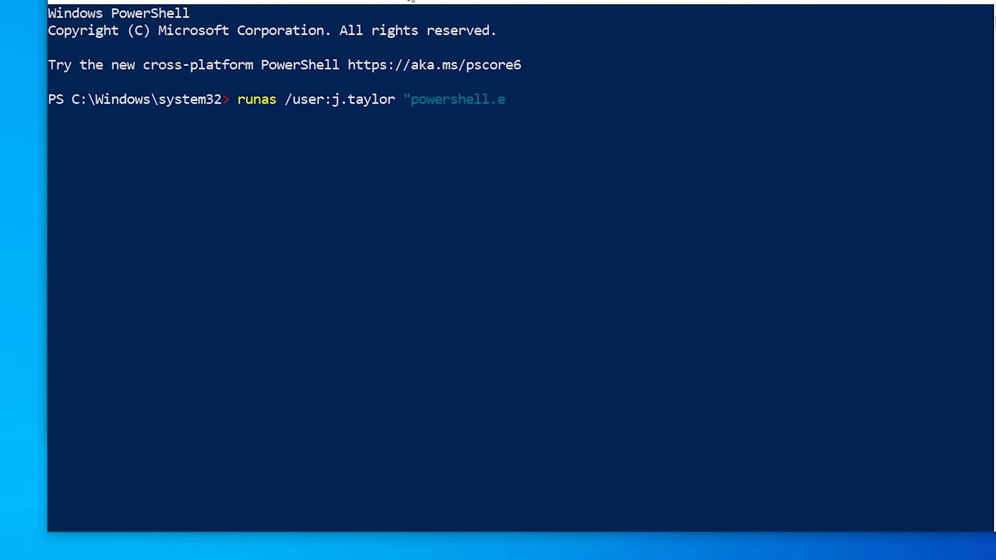
pyautogui.write('xe"')
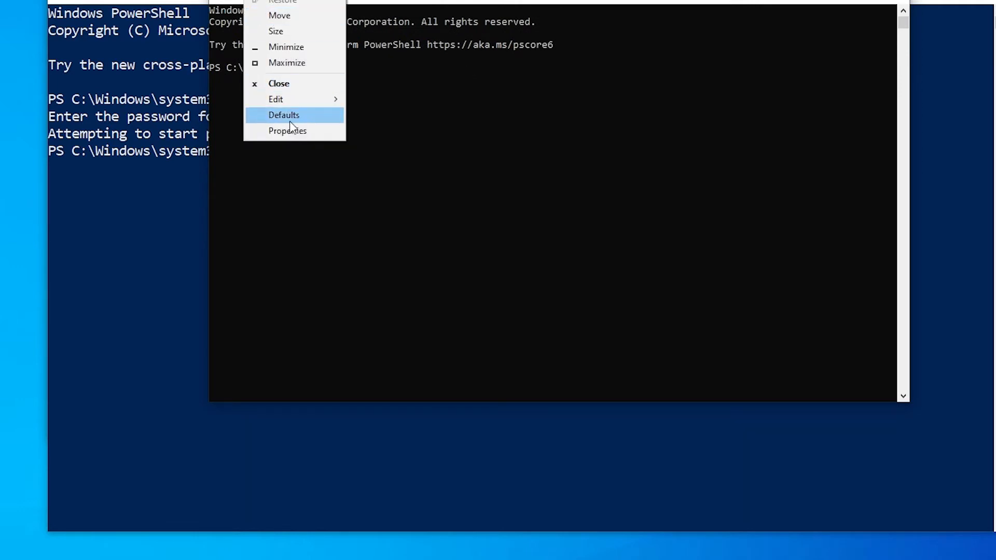
# - Enlarge the new console's font through its window Properties
pyautogui.click(283, 115)
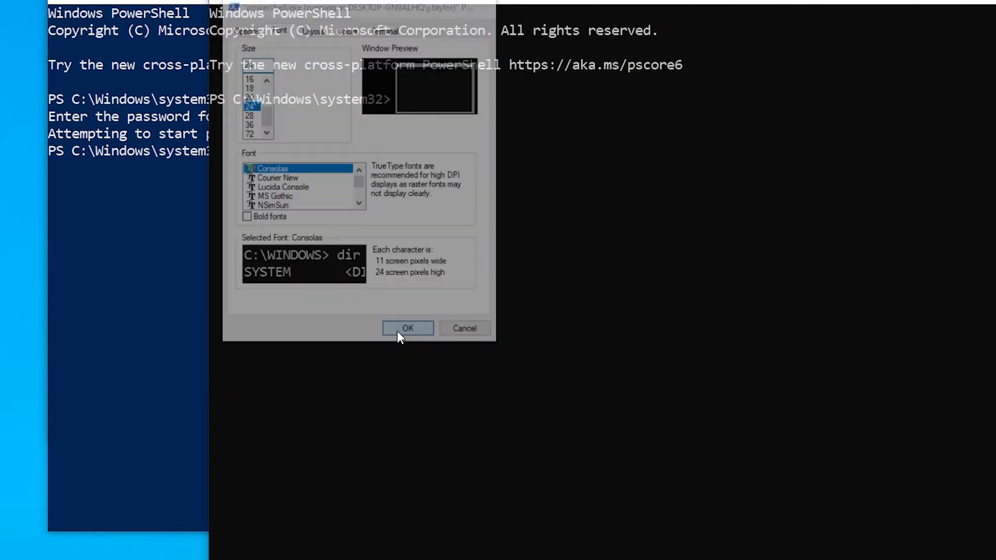
pyautogui.click(407, 329)
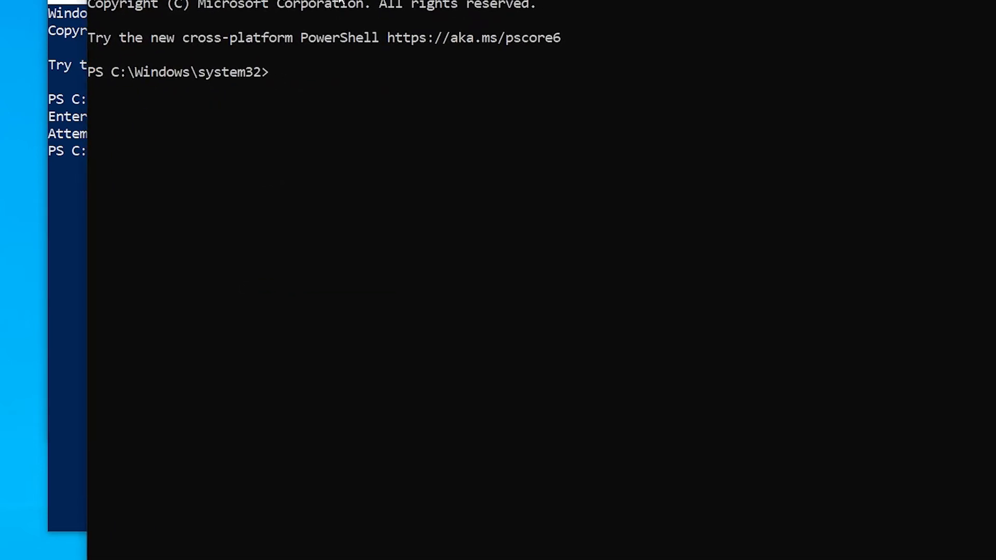
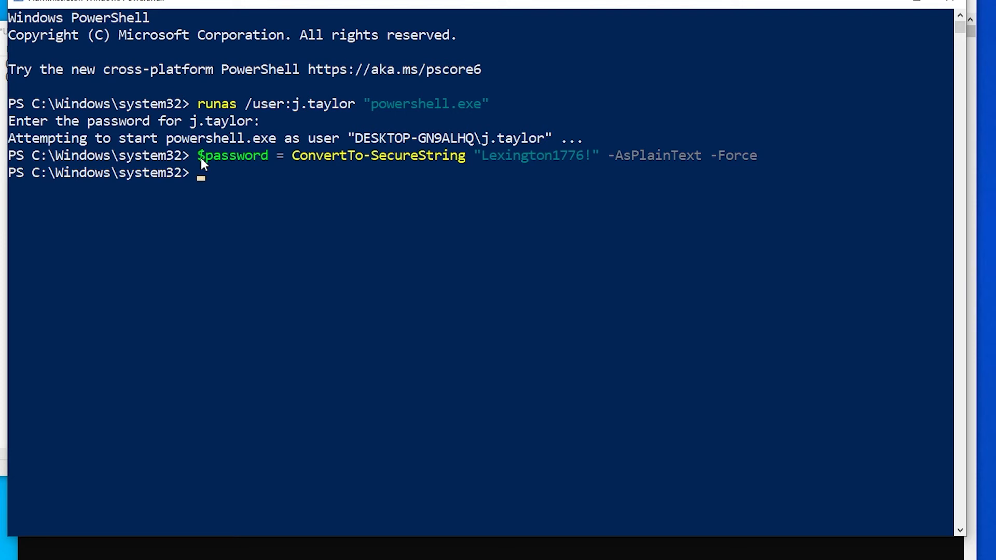
pyautogui.write('$cred')
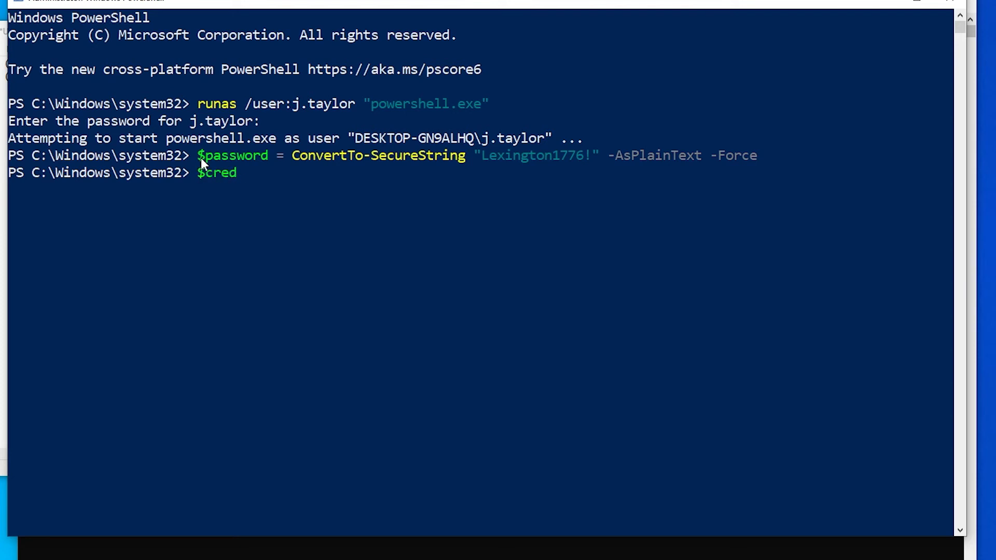
pyautogui.write('= New')
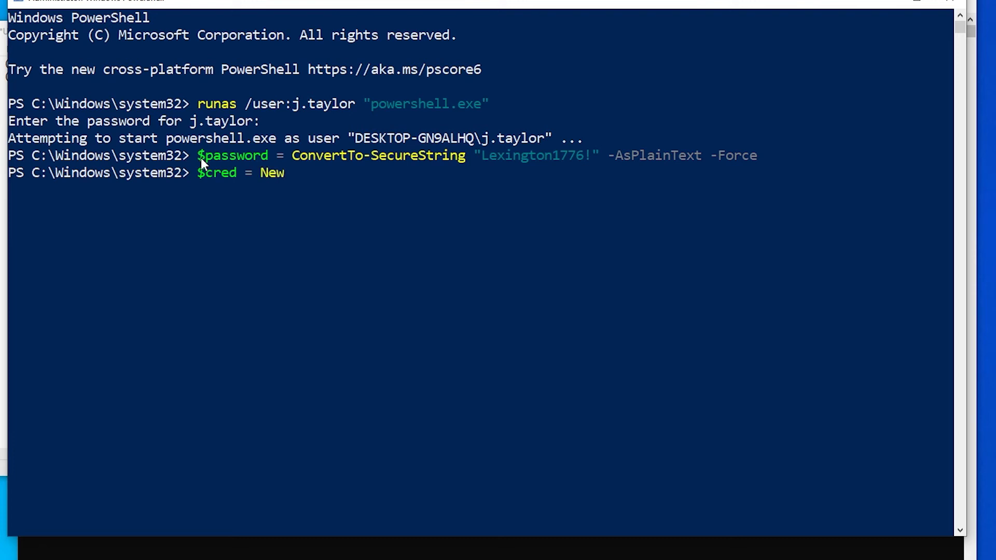
pyautogui.write('-Object')
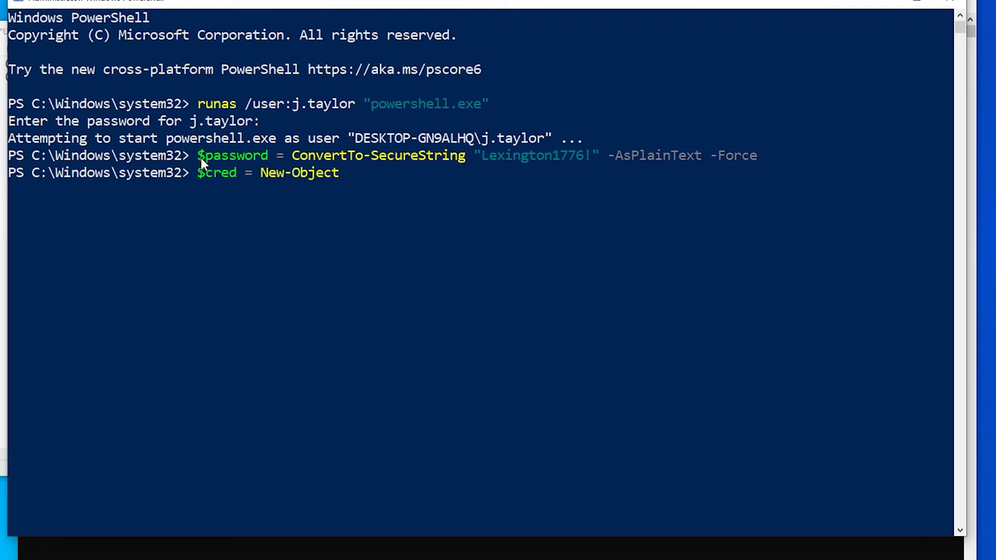
pyautogui.write('System')
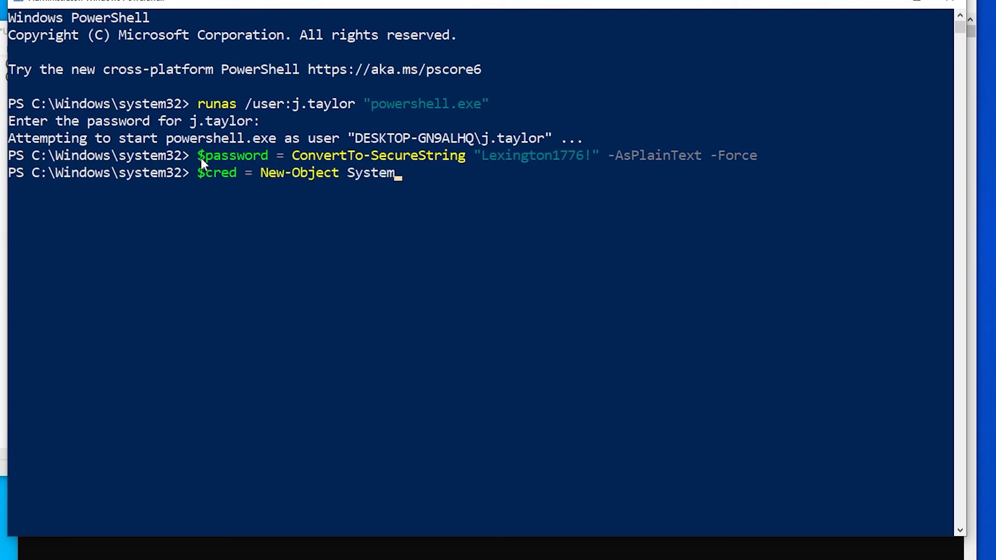
pyautogui.write('.Management')
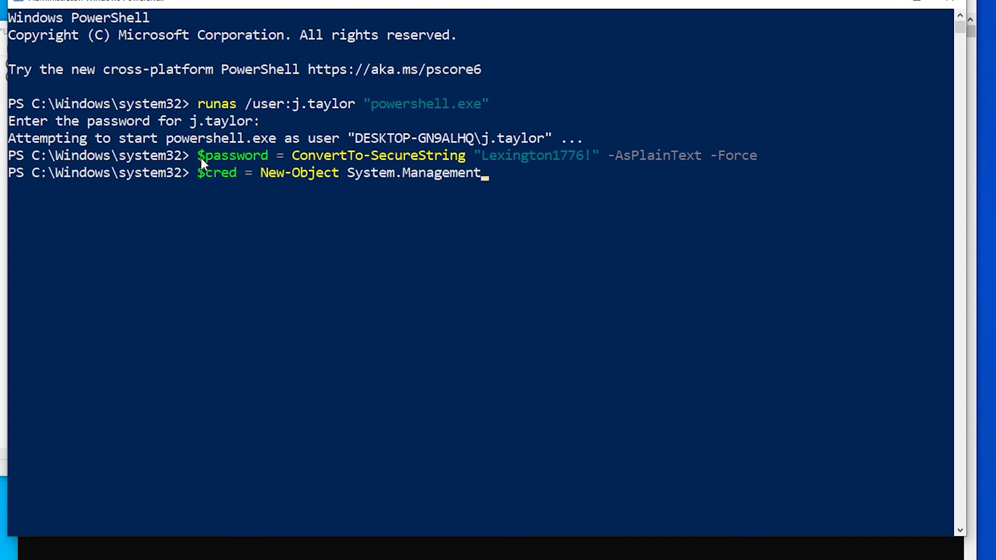
pyautogui.write('.Aut')
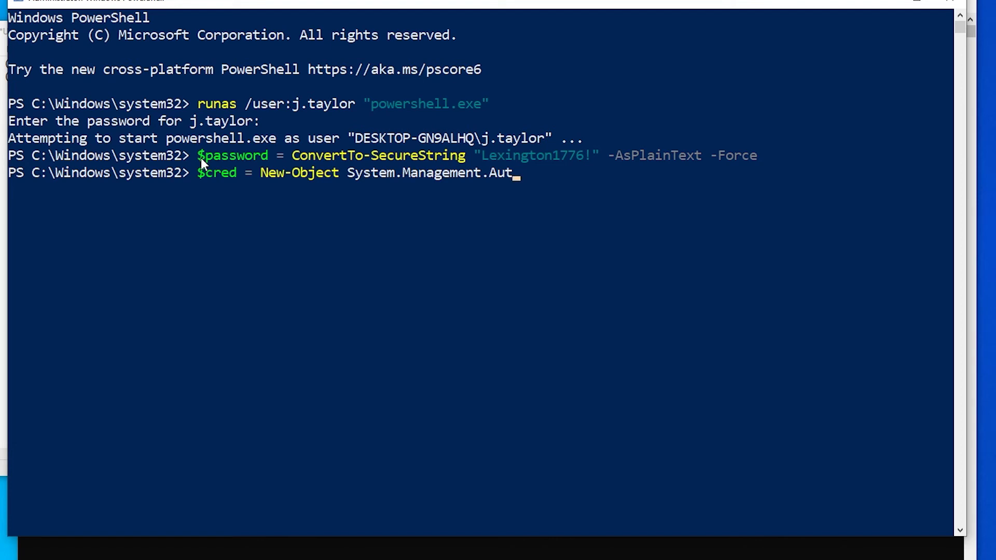
pyautogui.write('omation.')
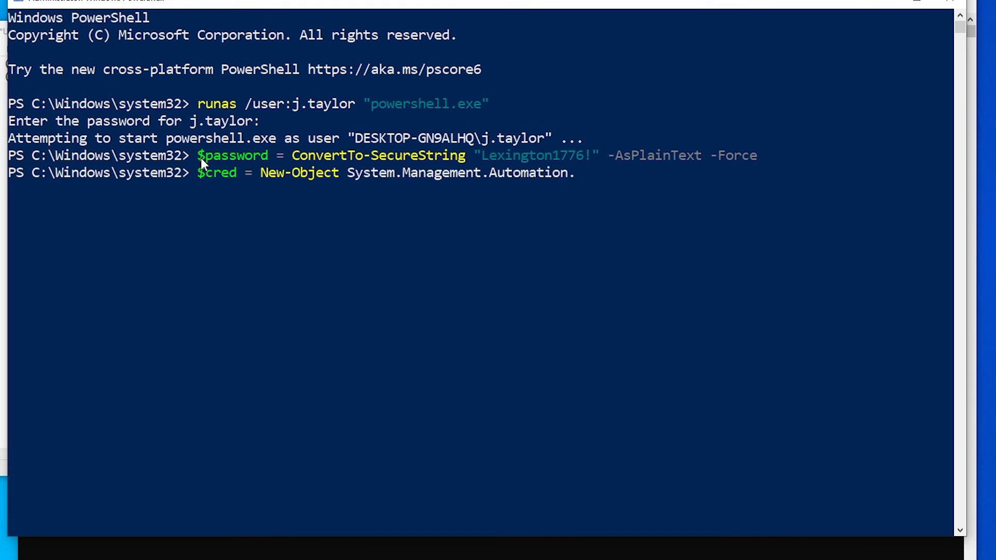
pyautogui.write('PSCredential')
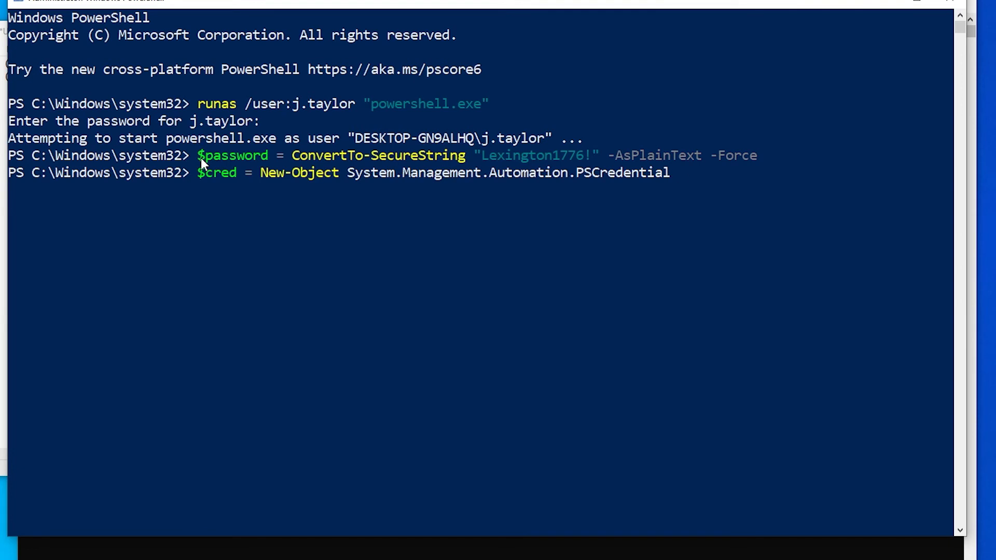
pyautogui.write('("ma')
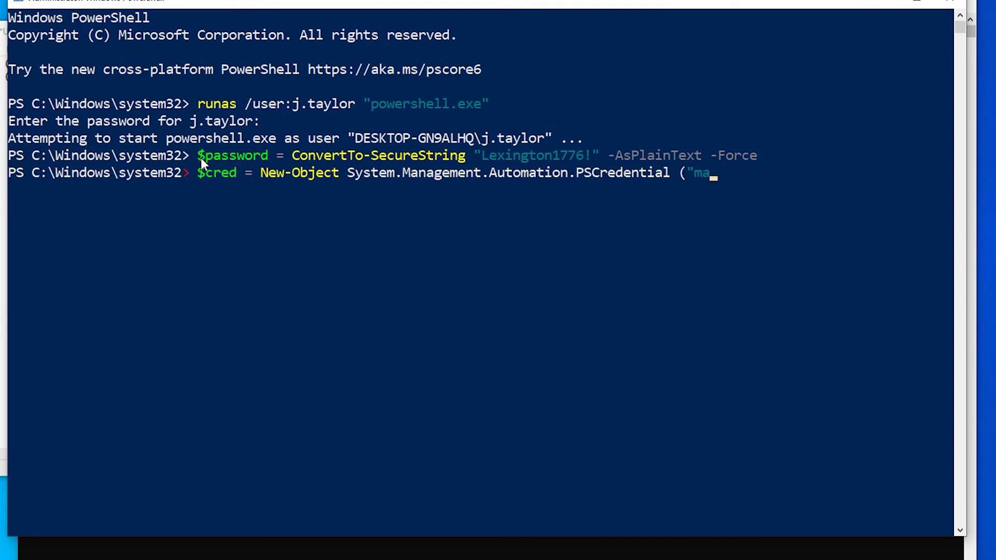
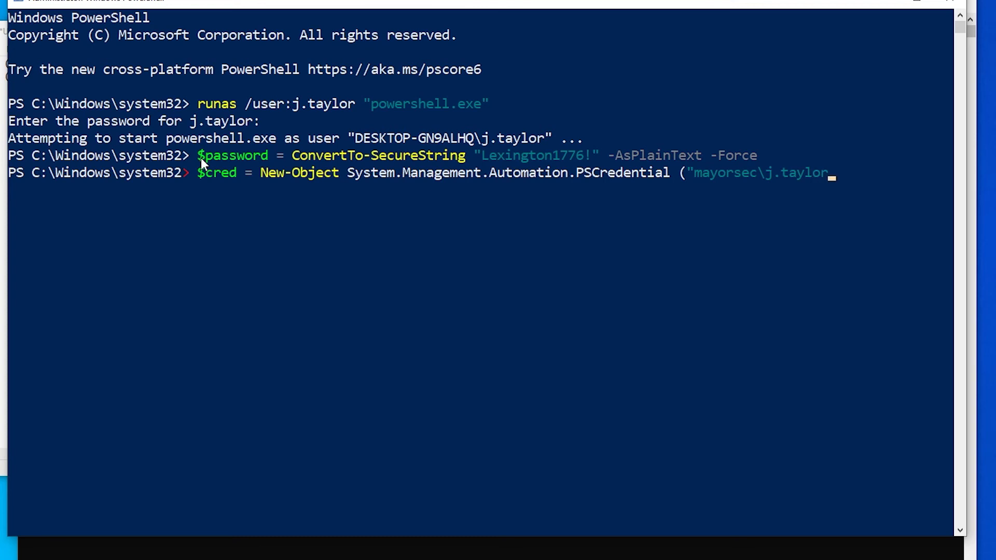
pyautogui.write('", $password')
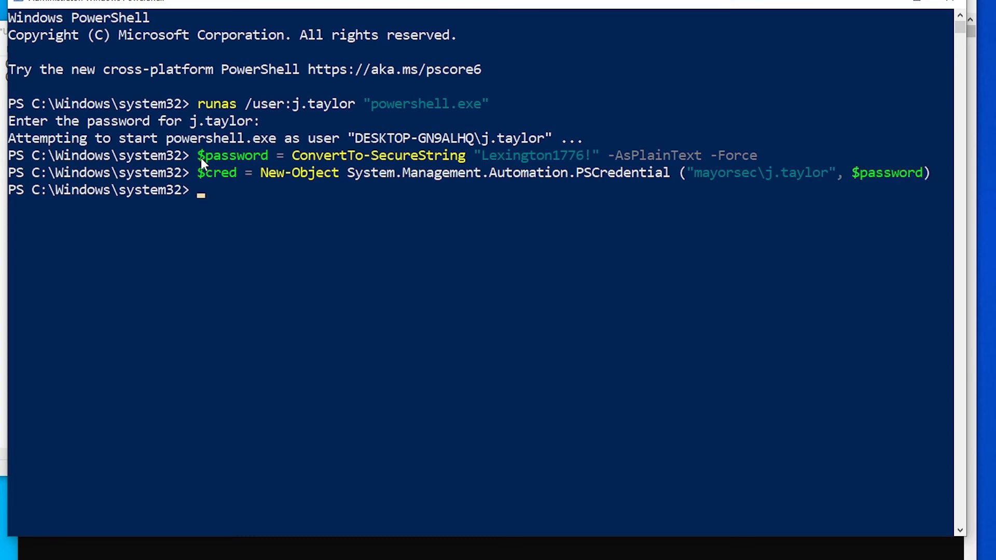
# - Run Enter-PSSession -ComputerName dc01 -Credential $cred to open a remote session on dc01
pyautogui.write('enter-')
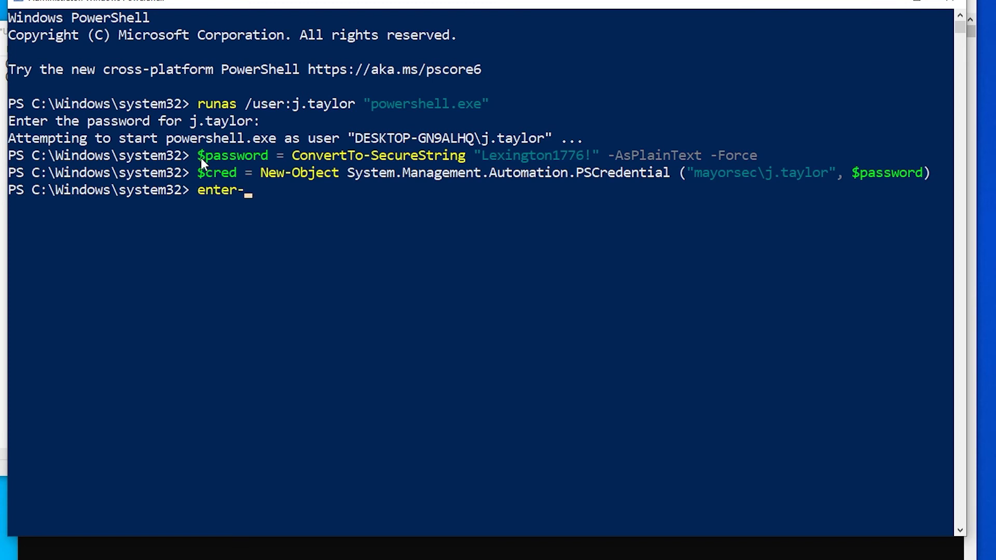
pyautogui.write('Enter-PSSession -com')
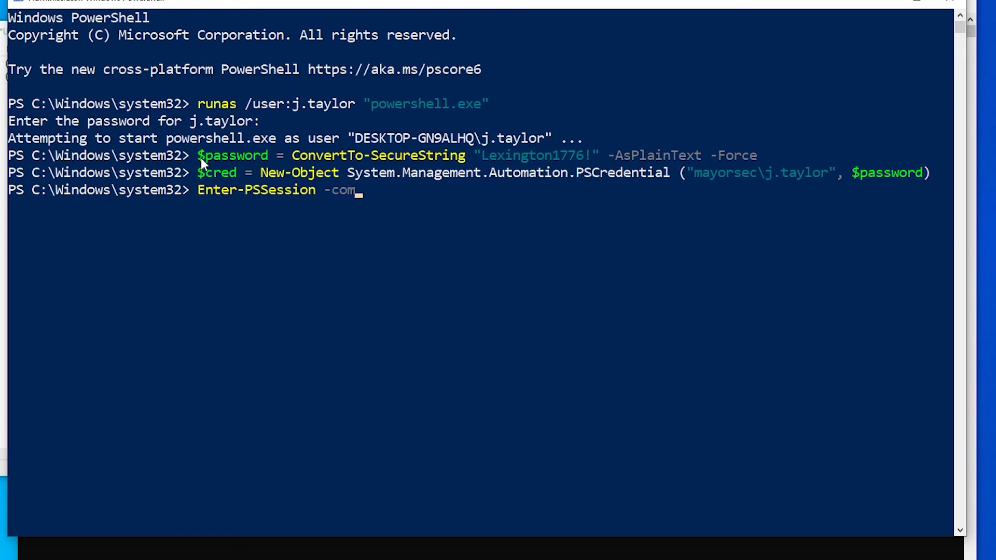
pyautogui.write('puterName dc01')
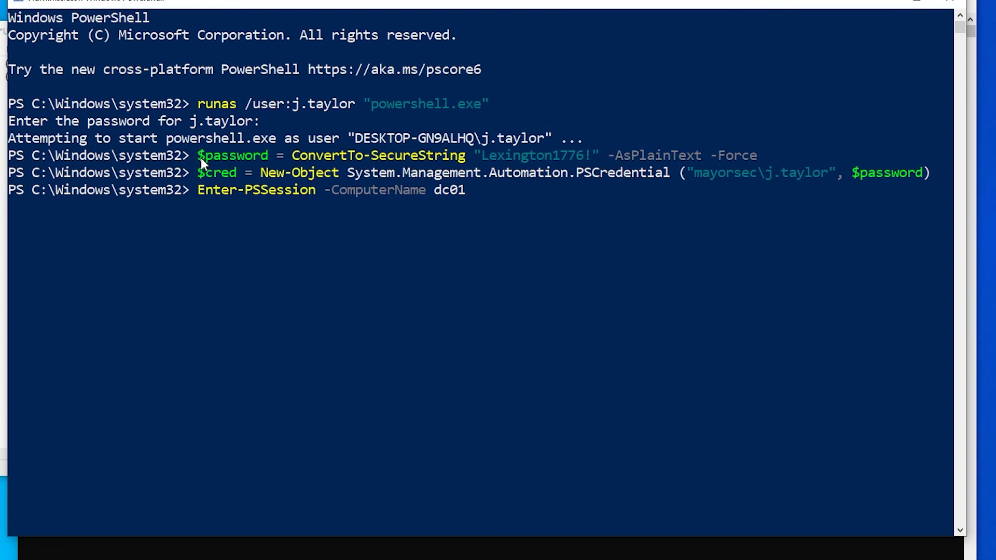
pyautogui.write('-Credential $cred')
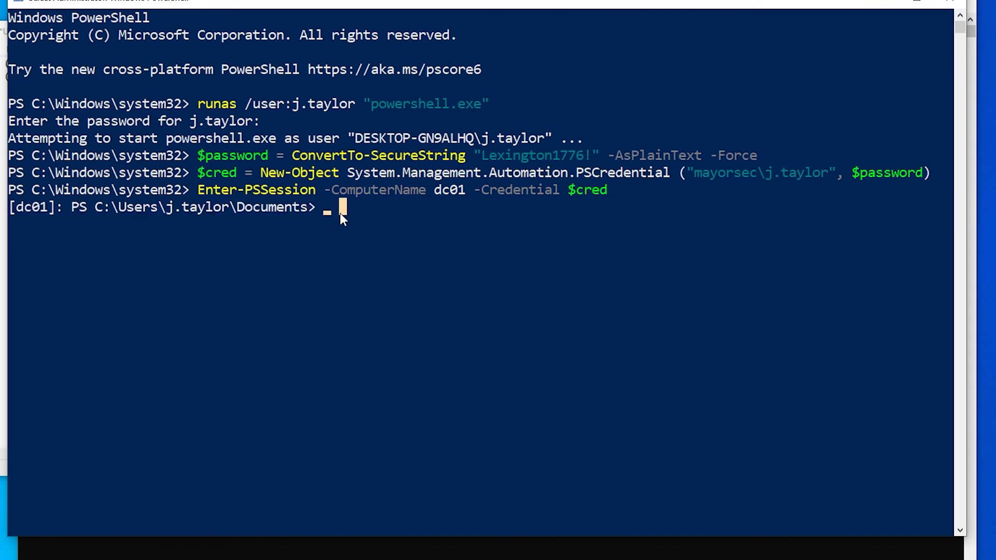
pyautogui.write('hostname,whoami')
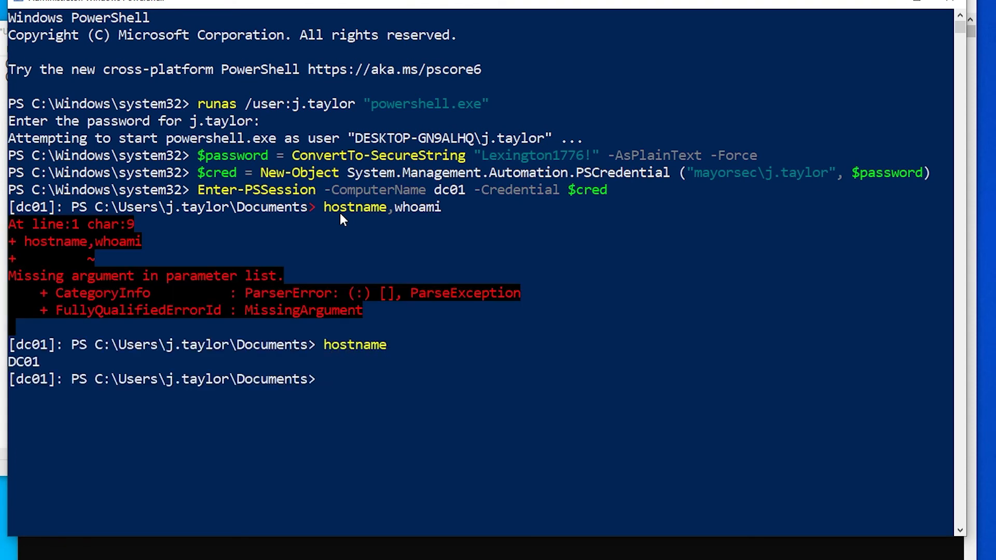
pyautogui.write('whoami')
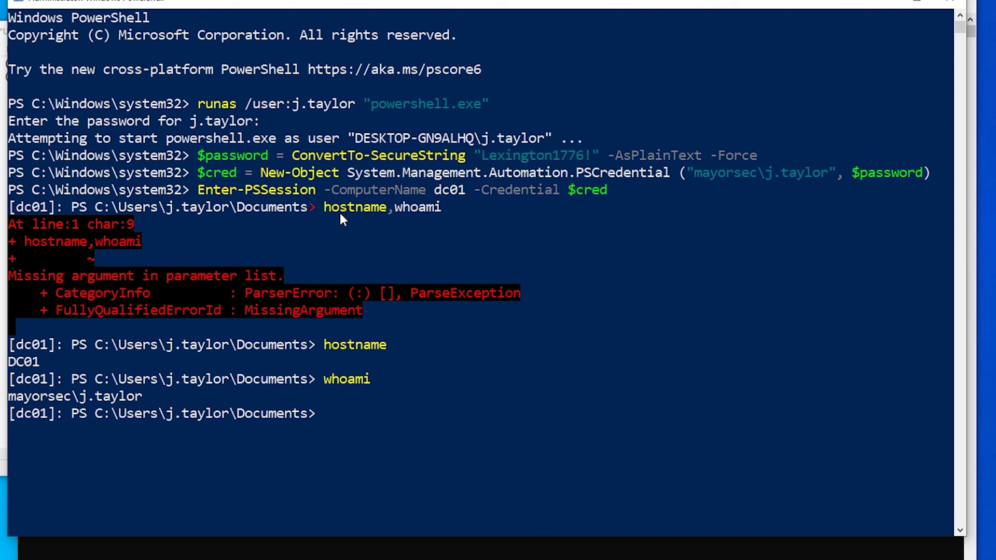
pyautogui.moveTo(205, 401)
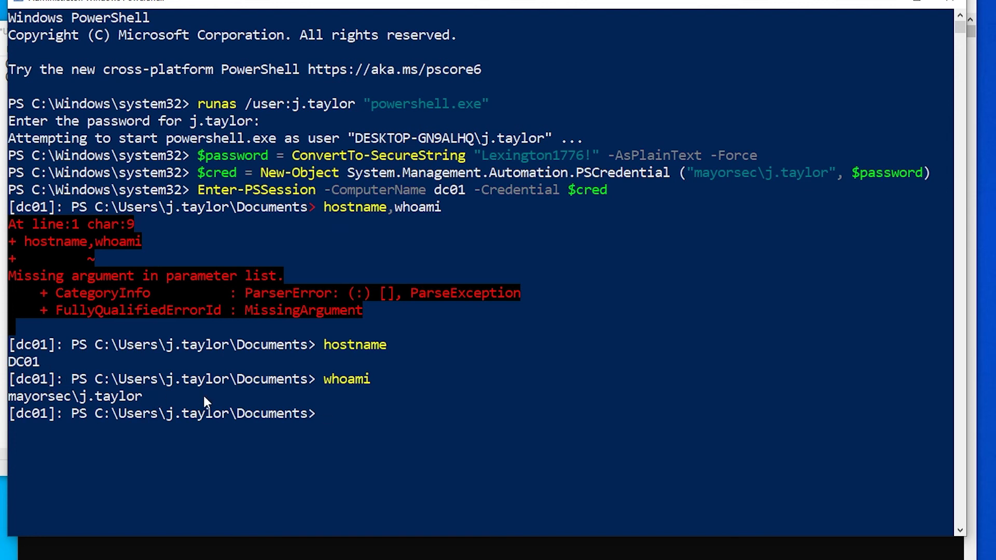